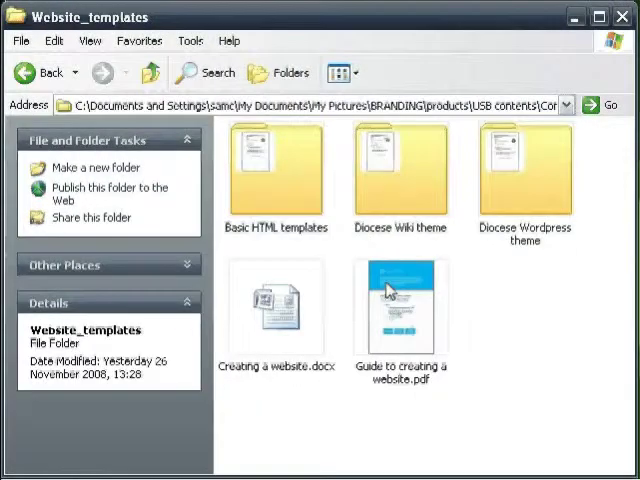
Copy the site folder and template.html from Basic HTML templates > Diocese template
double_click(276, 170)
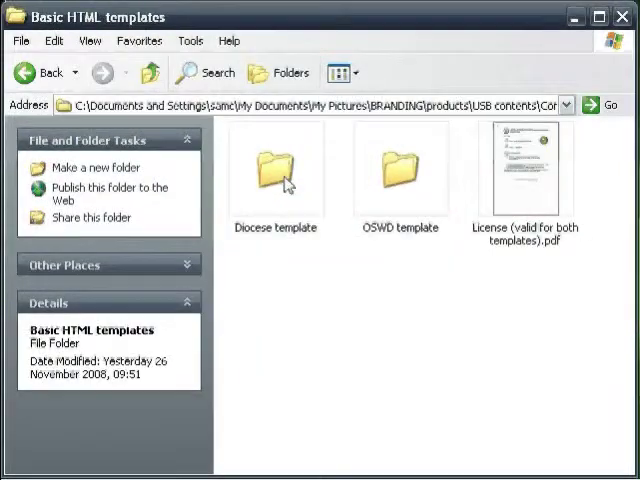
double_click(276, 168)
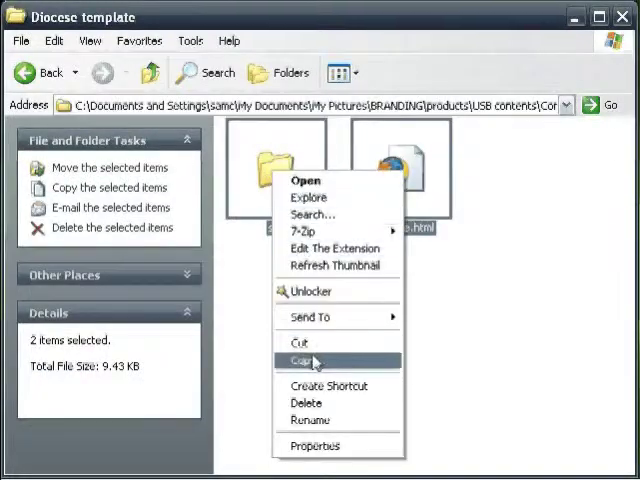
click(304, 360)
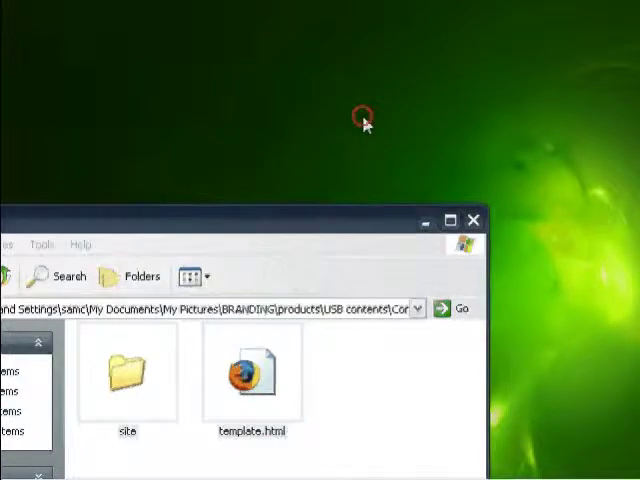
Create a desktop folder named My website and paste the copied items into it
right_click(364, 118)
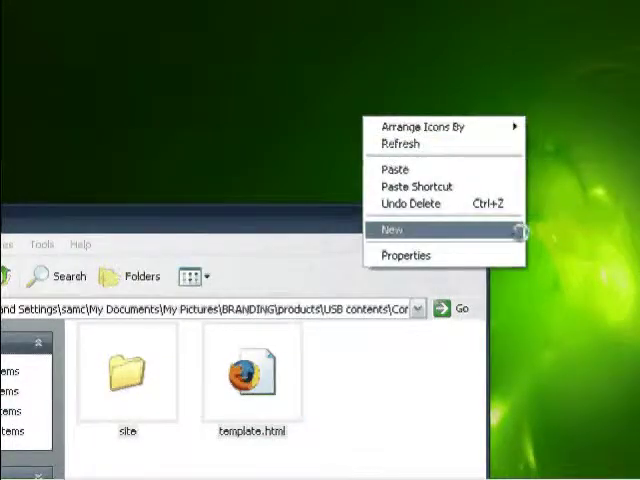
click(394, 230)
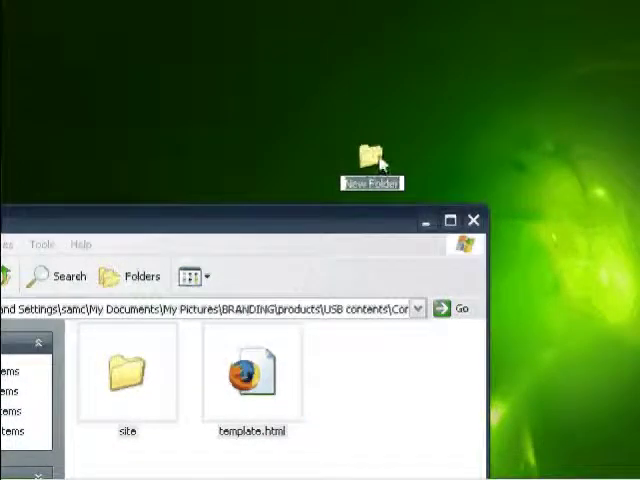
text(My website)
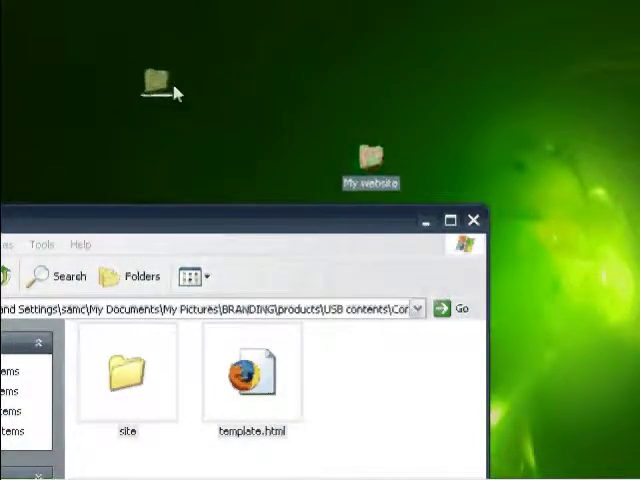
double_click(368, 156)
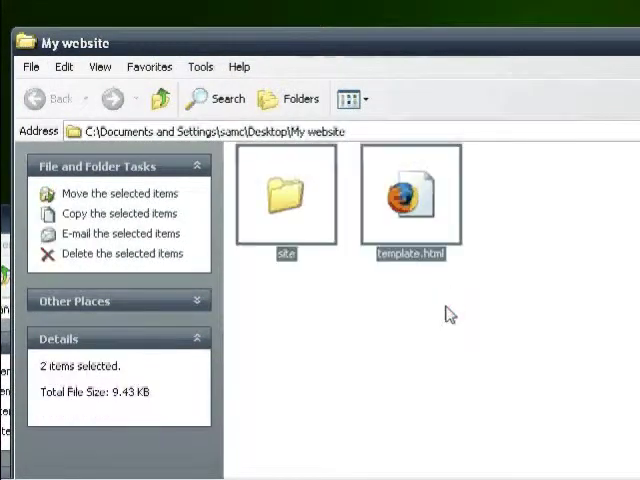
Duplicate template.html as index.html and open it in Nvu for editing
click(408, 200)
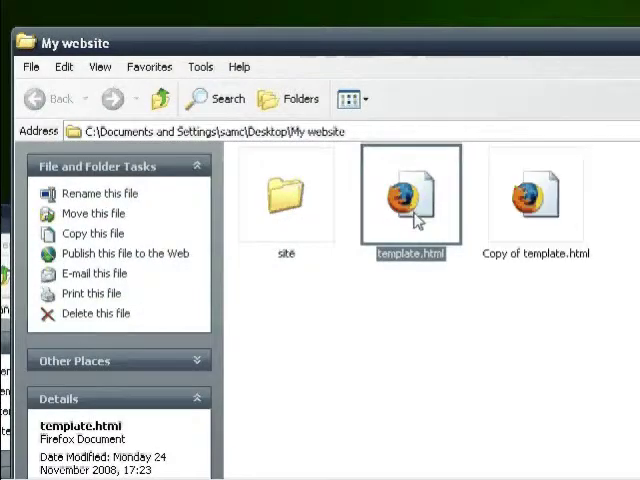
click(536, 196)
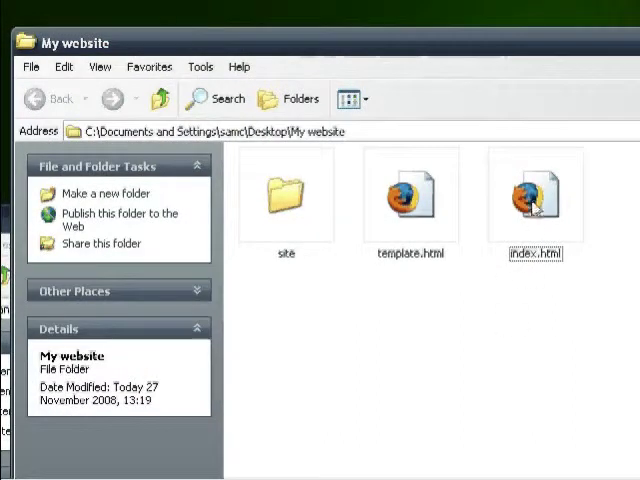
right_click(534, 194)
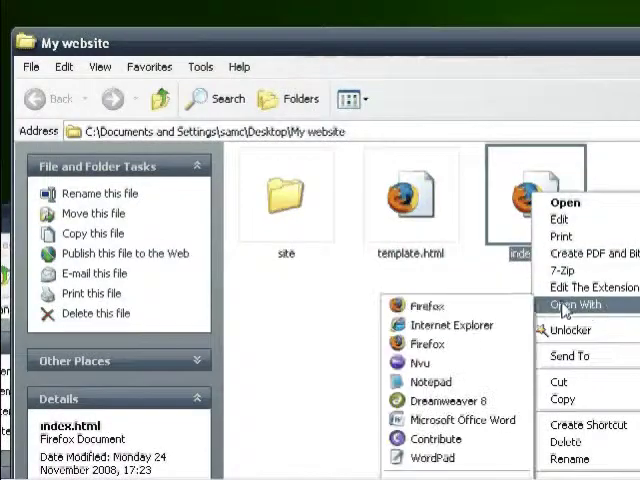
click(408, 364)
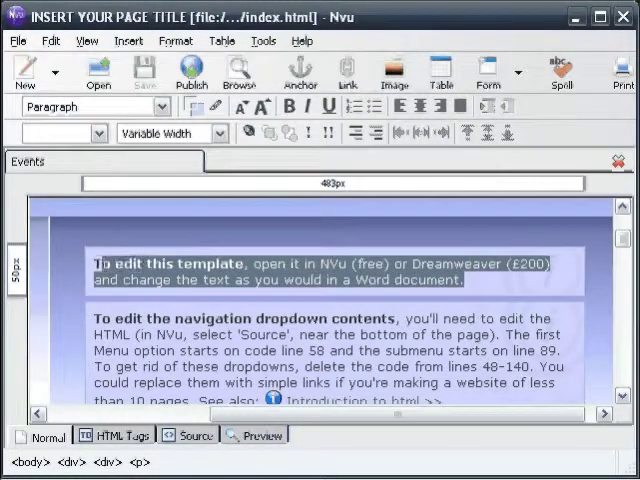
Change the page heading to read "Welcome to my website!"
text(Welcome !)
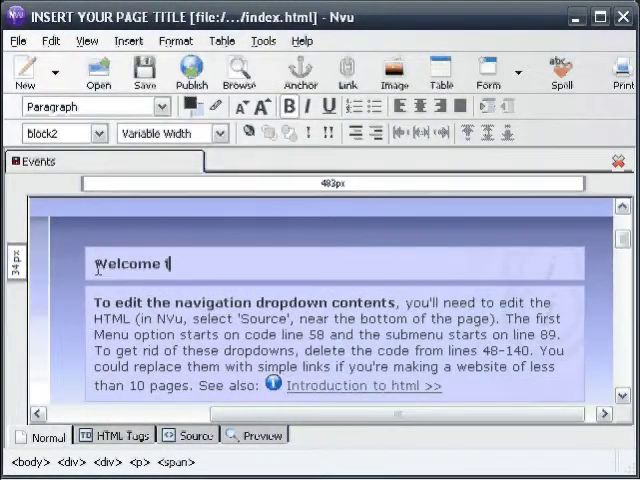
text(to my website!)
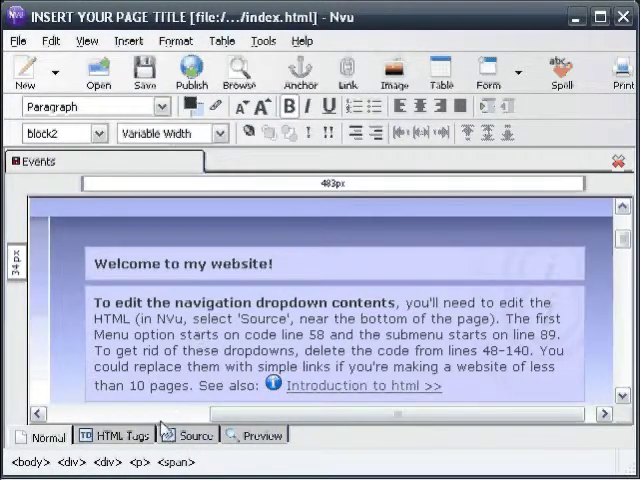
mouse_move(192, 436)
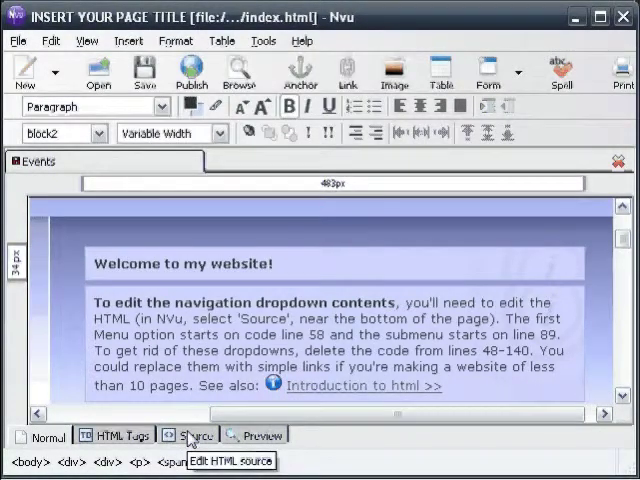
In Source view, replace the INSERT YOUR PAGE TITLE placeholder with the site's title
click(196, 434)
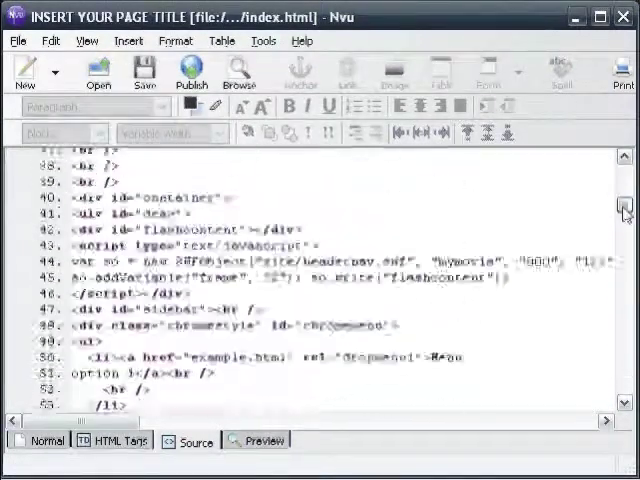
scroll(up, 3)
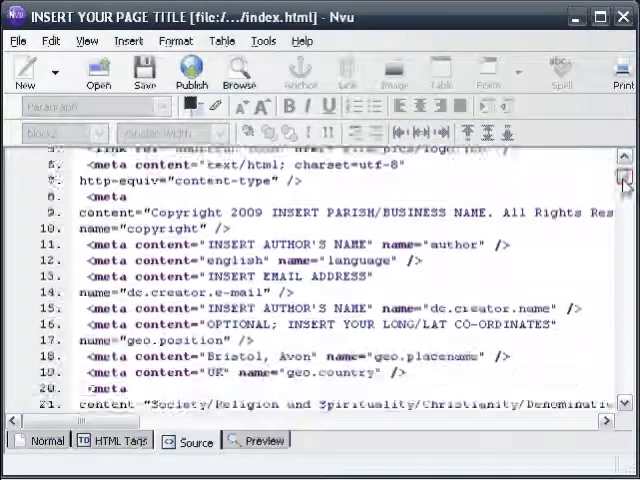
scroll(down, 3)
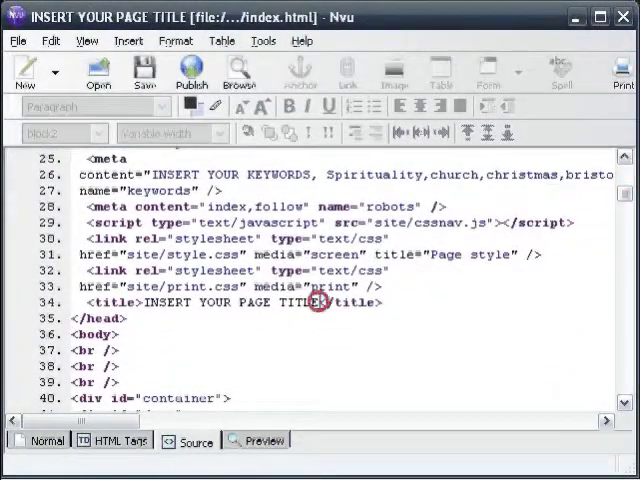
double_click(230, 302)
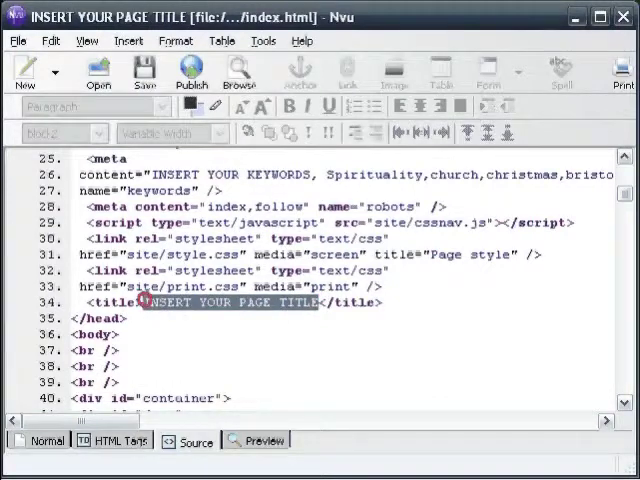
text(my website)
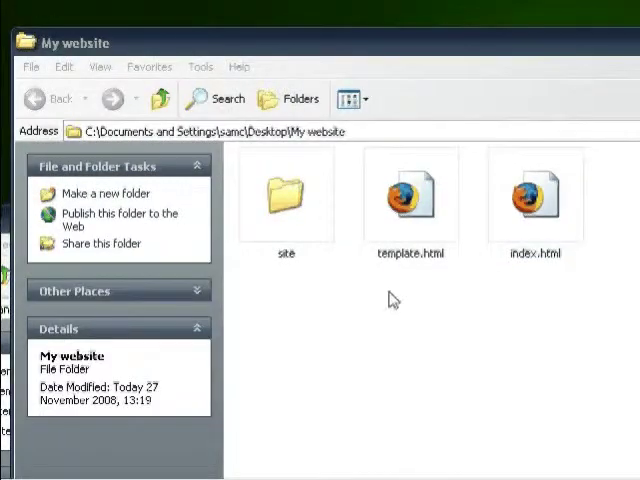
Duplicate index.html as contact.html and open it in Nvu for editing
click(536, 196)
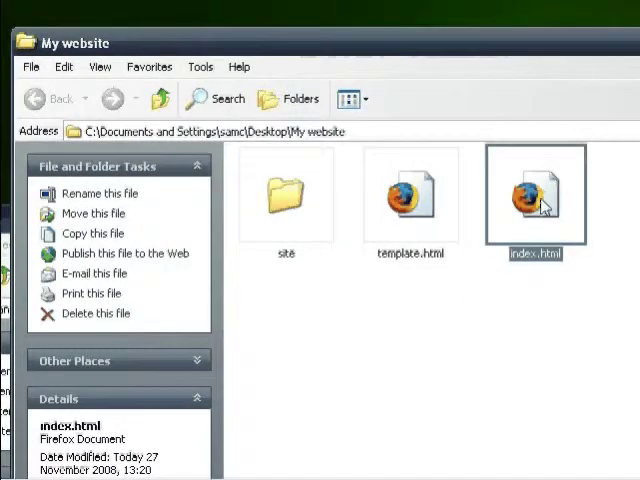
right_click(536, 196)
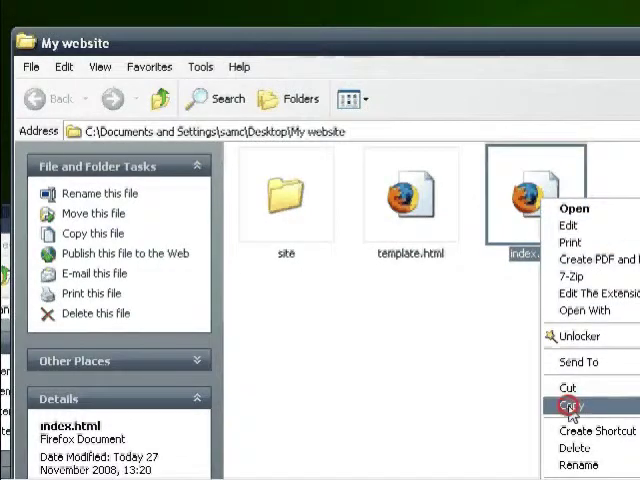
click(570, 406)
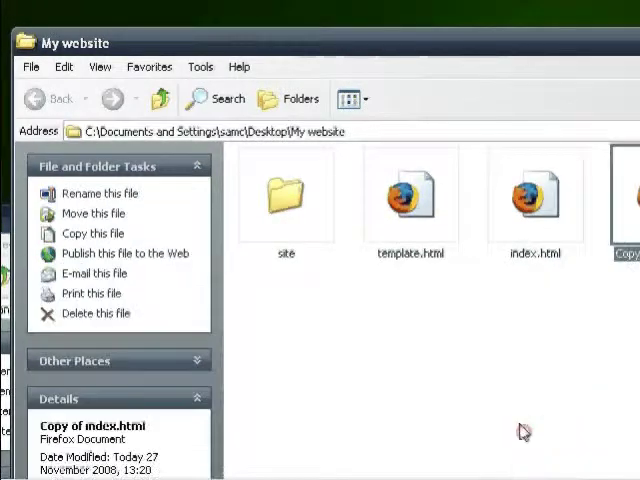
mouse_move(520, 430)
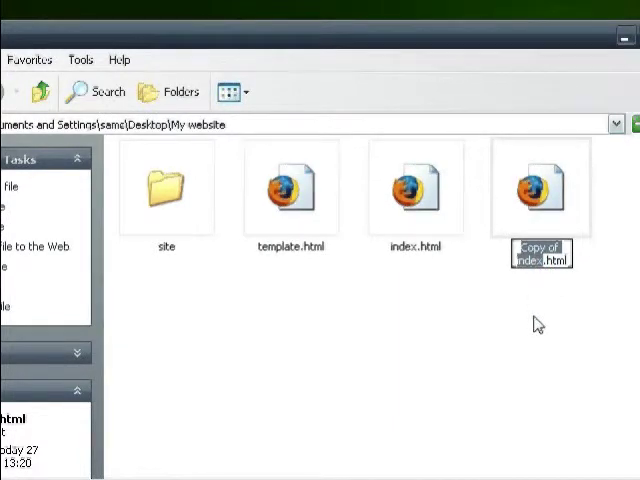
text(contact.html)
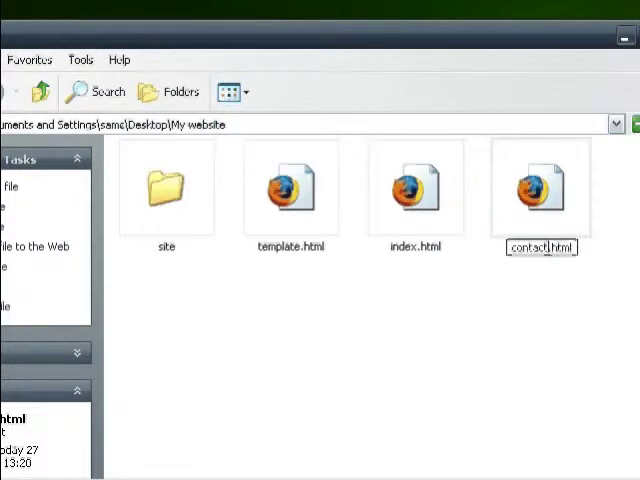
right_click(538, 190)
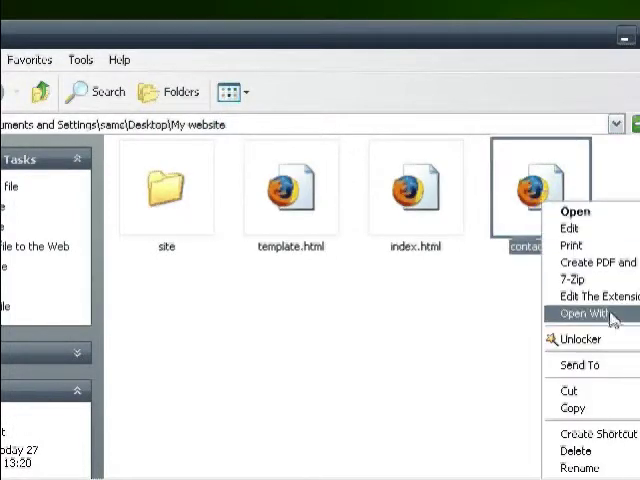
click(584, 312)
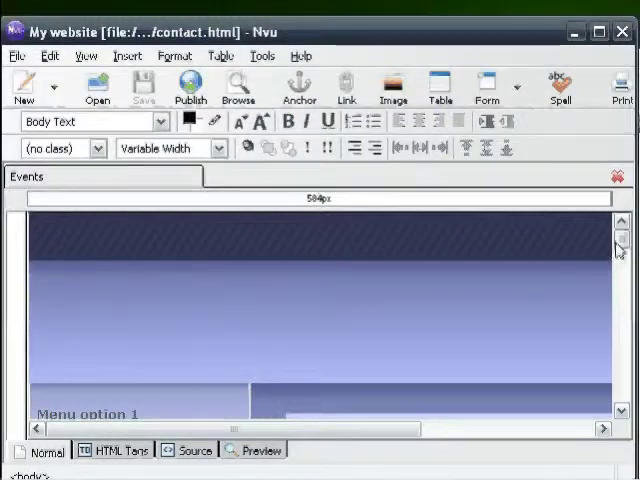
Change the heading to "Contact us!" and add a Home page link pointing to index.html
scroll(up, 3)
text(Cont)
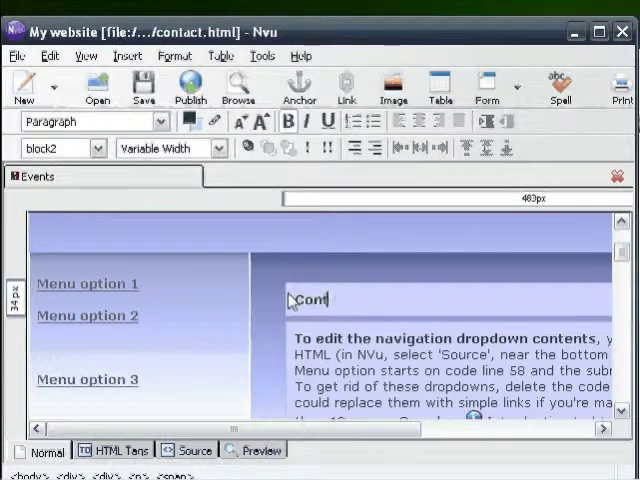
text(act us!)
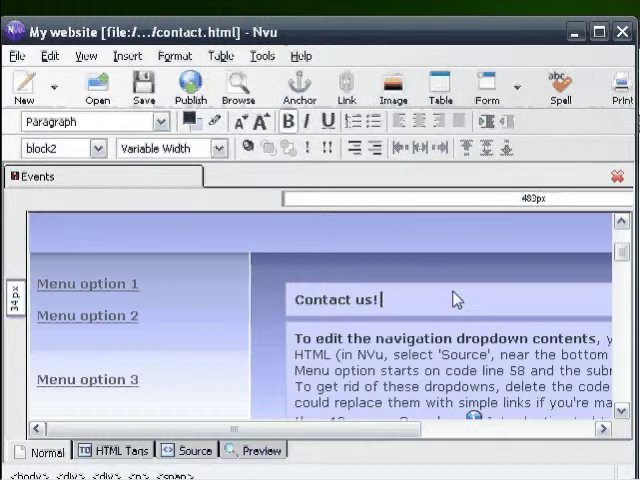
text(Home page)
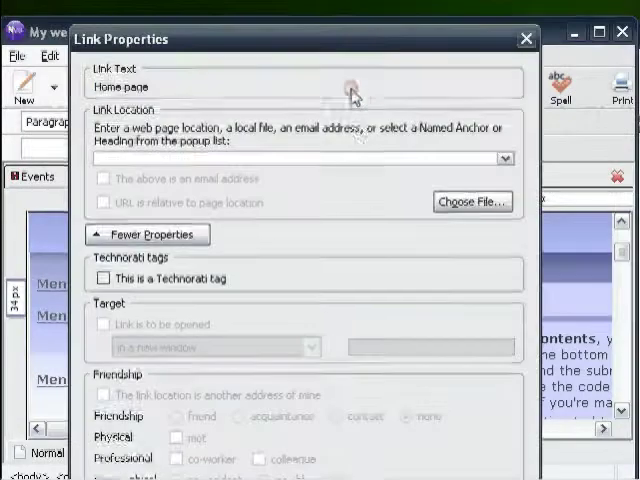
text(inde)
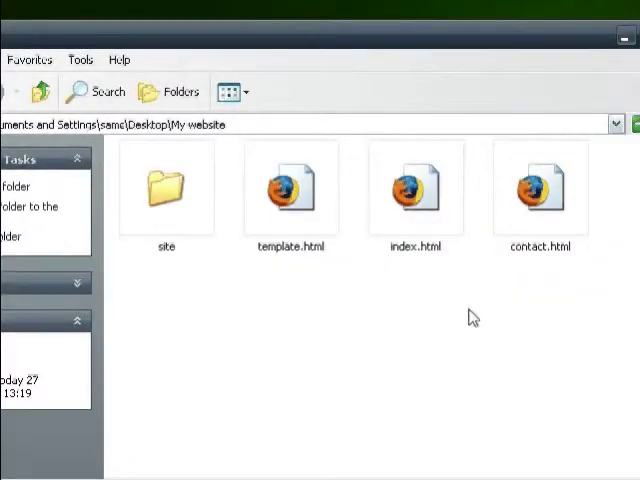
Add the words "contact page" after index.html's heading and select them for linking
double_click(416, 188)
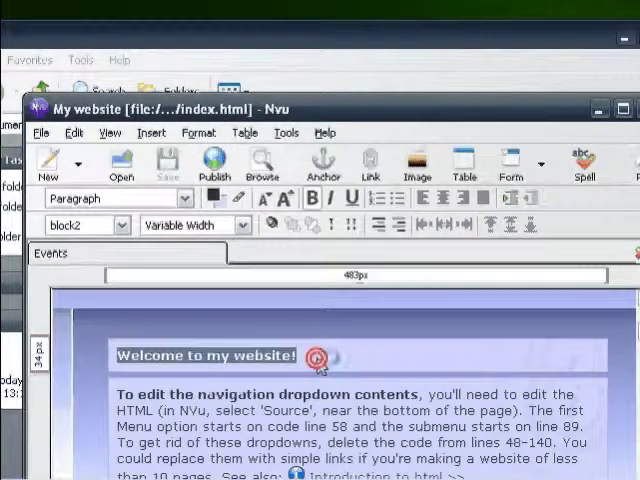
text(contact page)
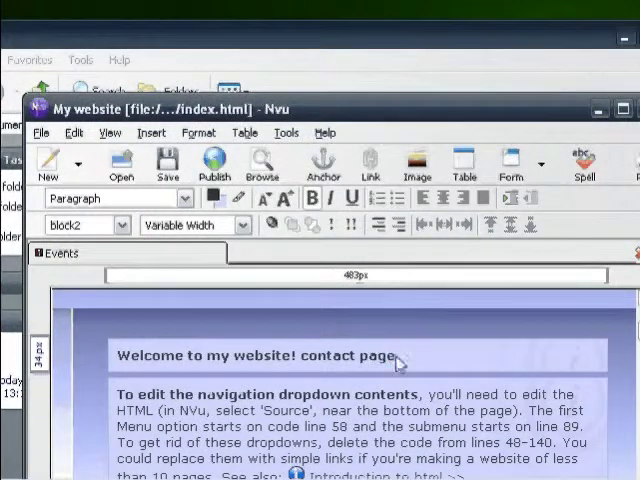
double_click(346, 356)
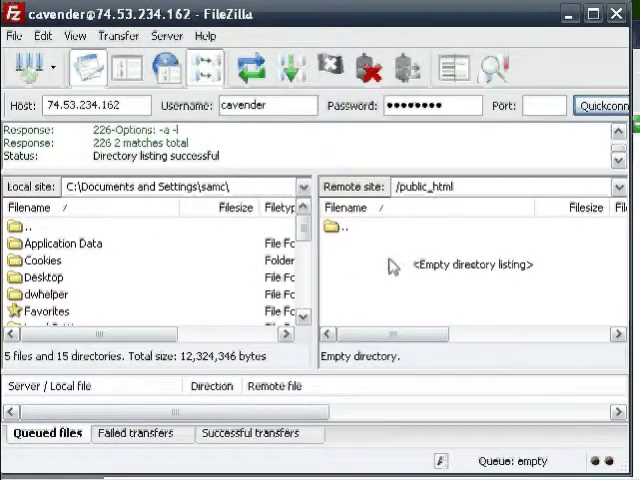
Move the remote pane up to the server root and back into public_html
double_click(344, 226)
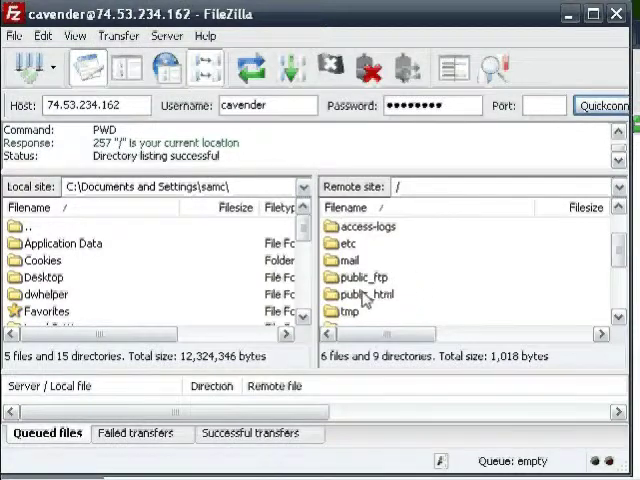
double_click(366, 294)
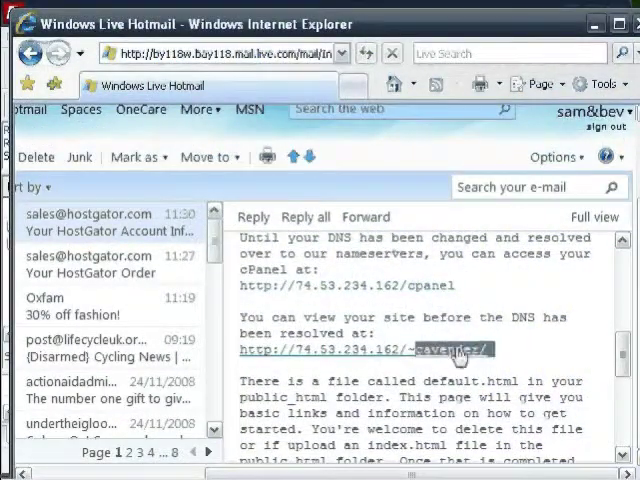
Open the live site from the hosting email's temporary URL and follow the contact page link
click(364, 348)
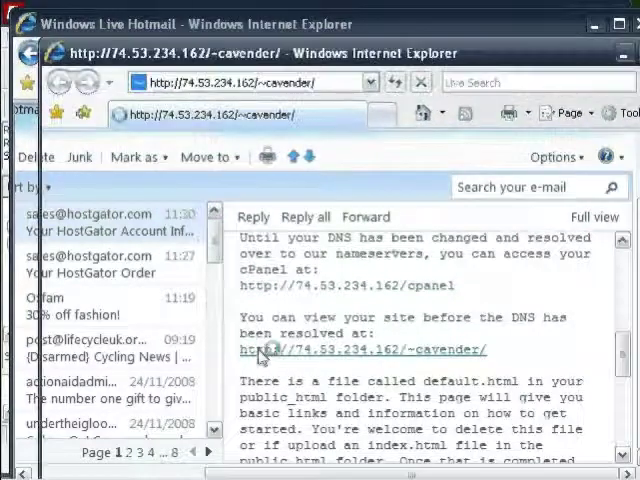
click(360, 350)
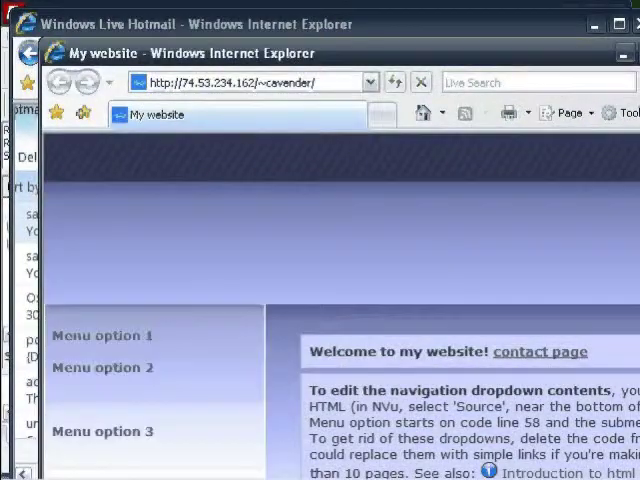
mouse_move(318, 68)
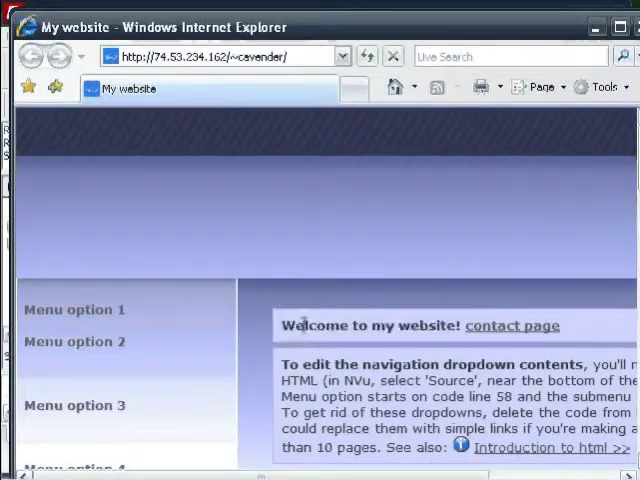
click(512, 324)
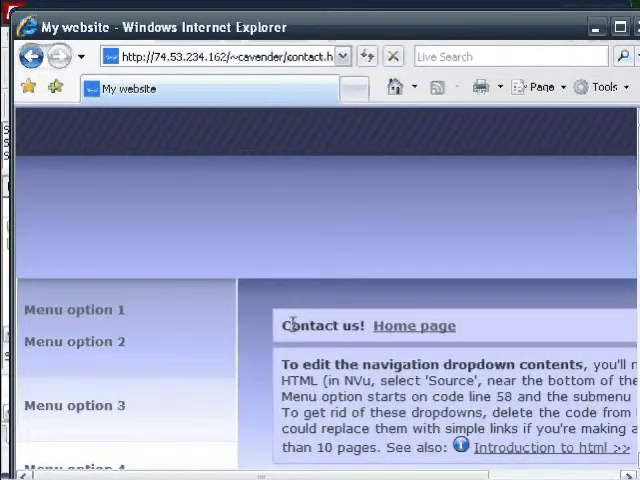
On the contact page, follow the Home page link back to the index page
double_click(320, 324)
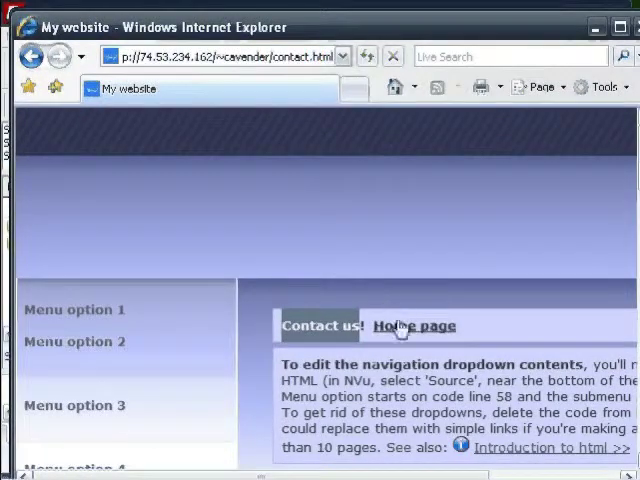
click(412, 324)
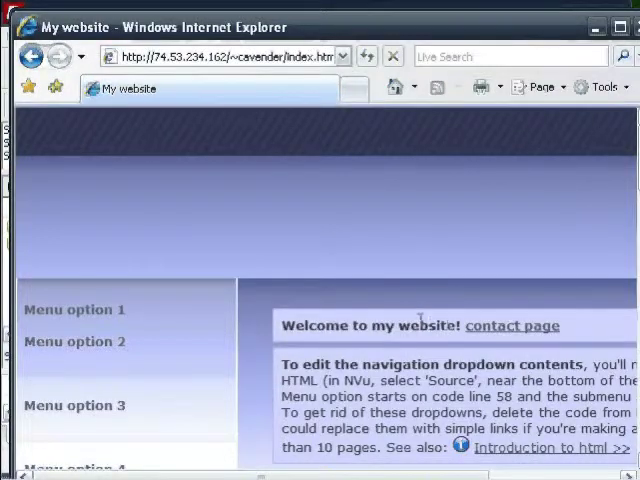
mouse_move(400, 298)
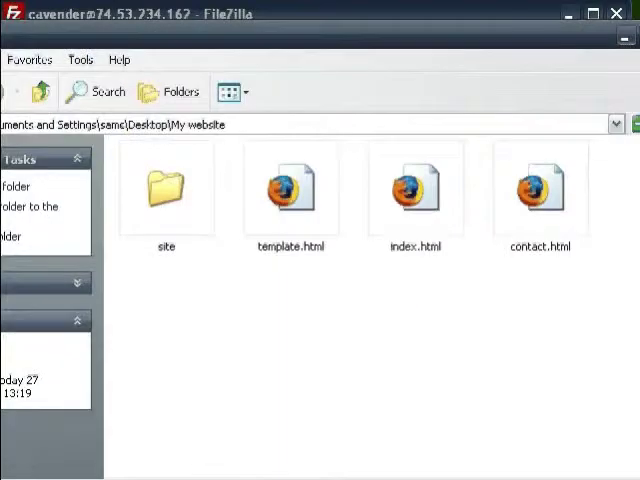
mouse_move(352, 332)
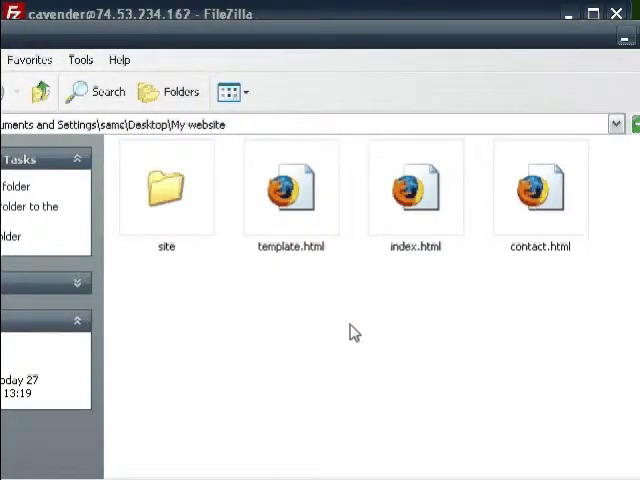